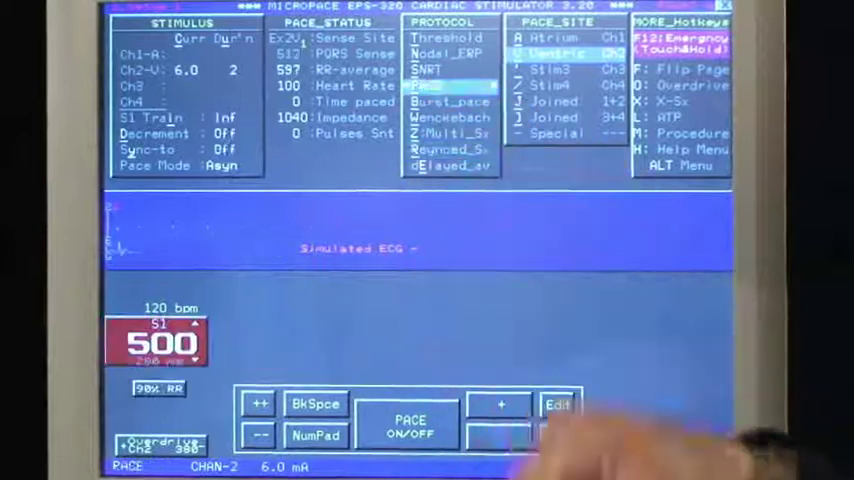
{"action": "left_click", "coordinate": [410, 425]}
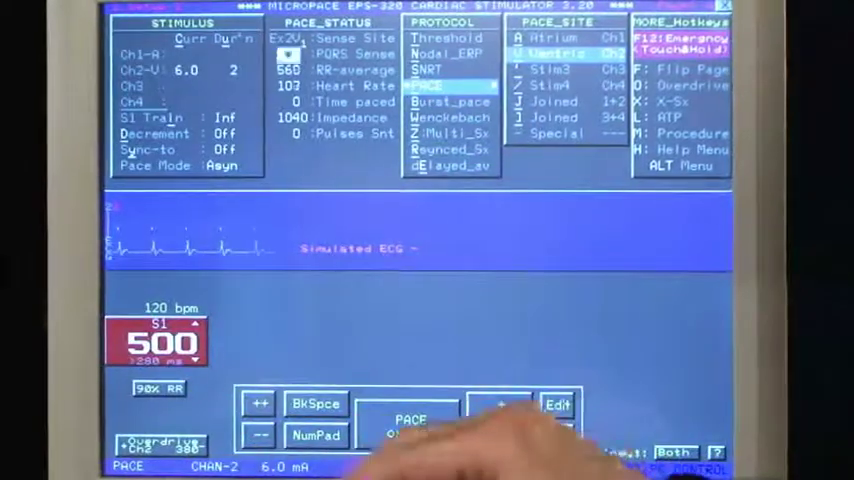